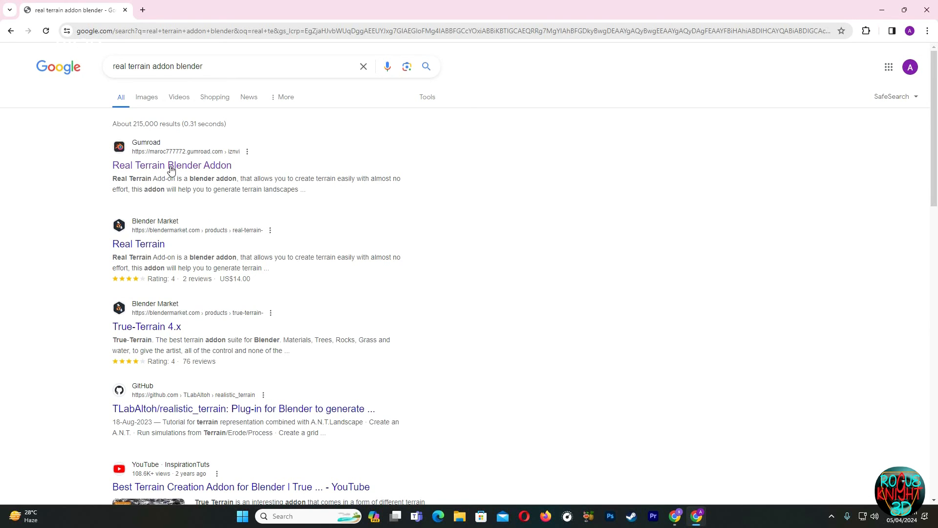
- Open the Real Terrain Blender Addon Gumroad listing with its 622 MB zip and 4.9-star ratings
left_click(172, 165)
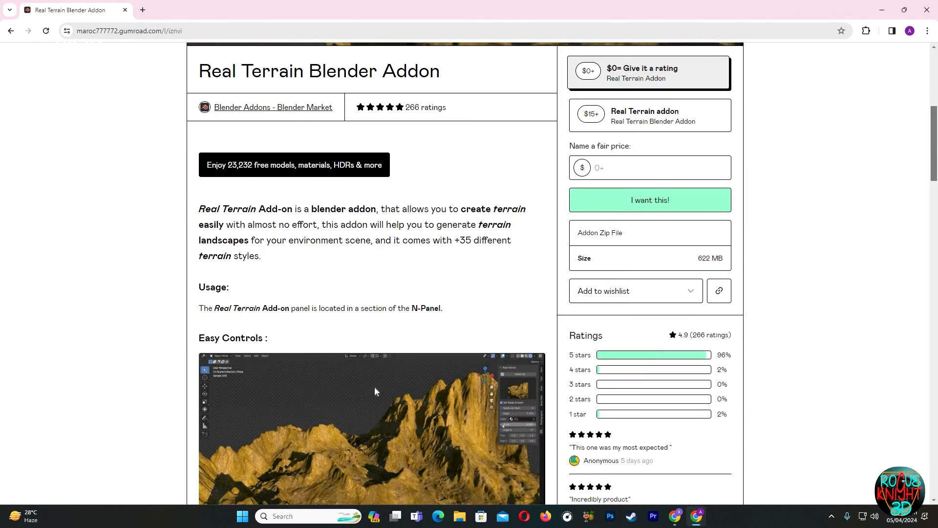